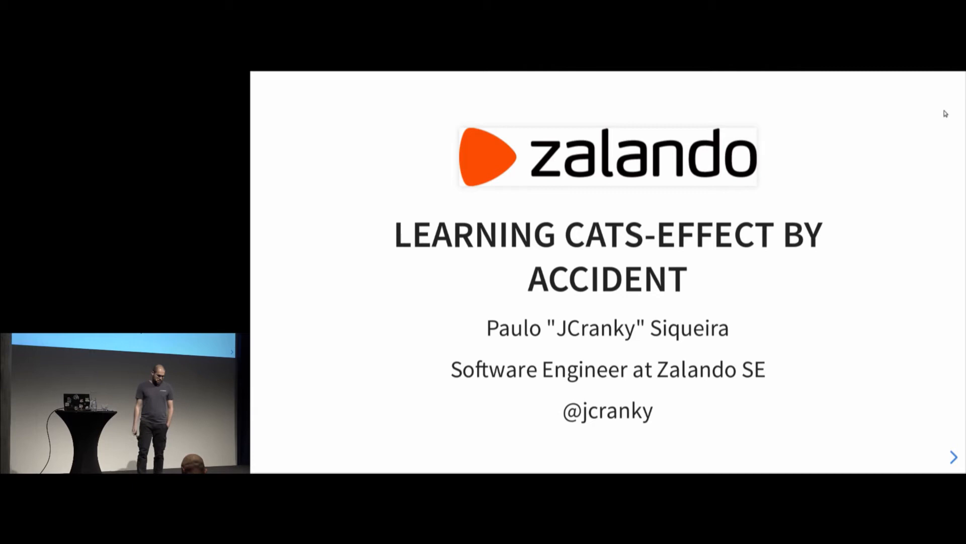
{"action": "left_click", "coordinate": [953, 457]}
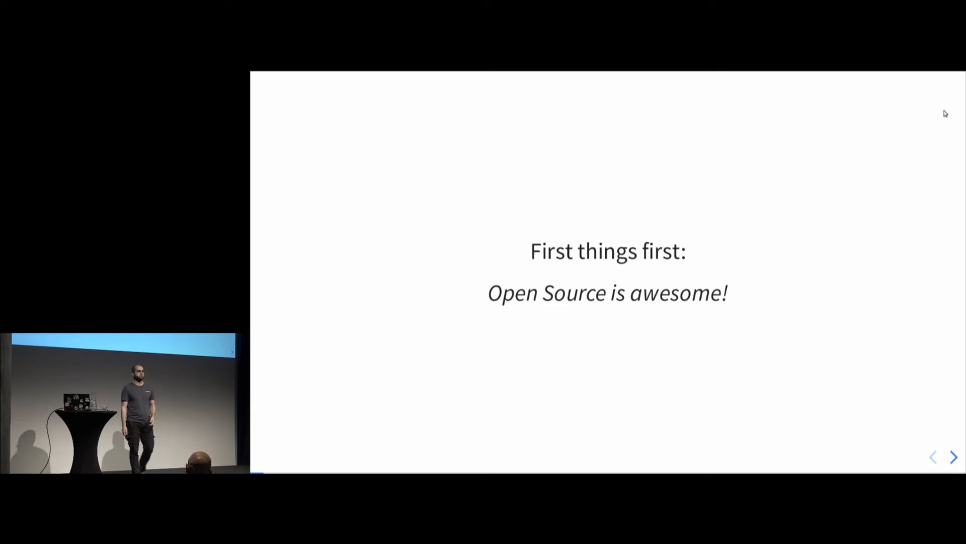
{"action": "left_click", "coordinate": [953, 457]}
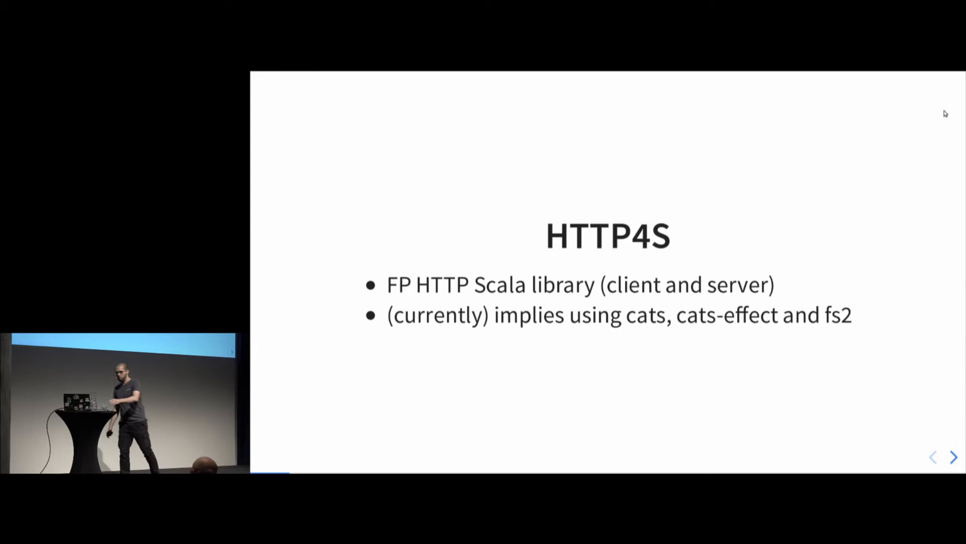
{"action": "left_click", "coordinate": [953, 457]}
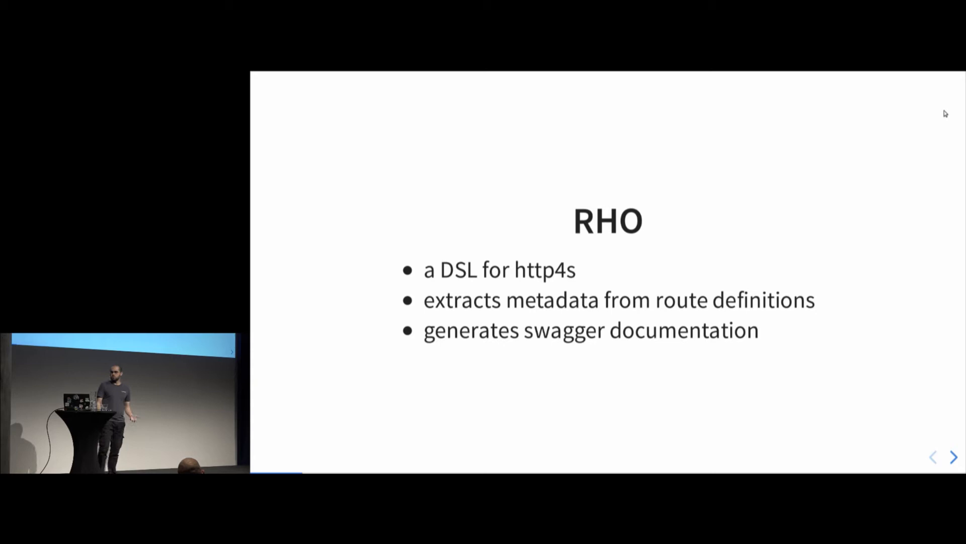
{"action": "left_click", "coordinate": [953, 457]}
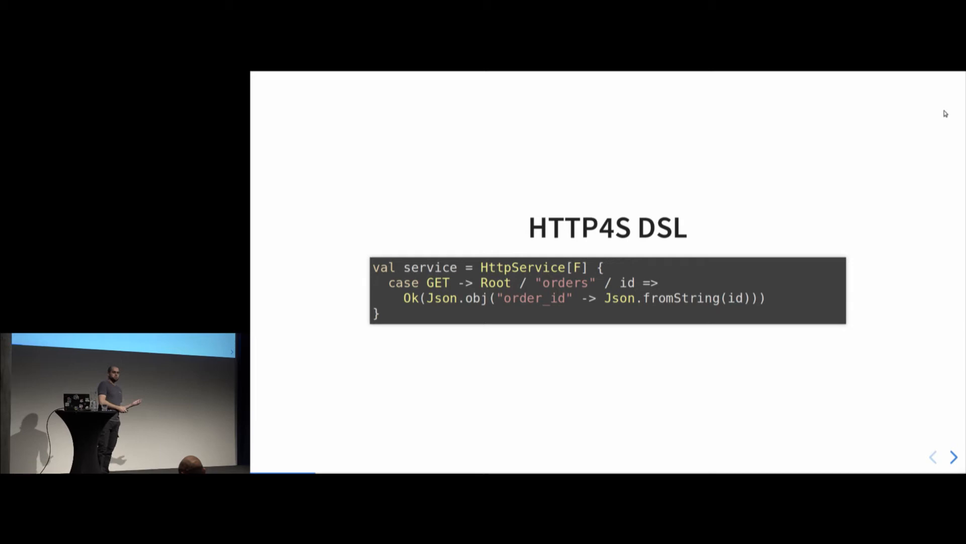
{"action": "left_click", "coordinate": [954, 457]}
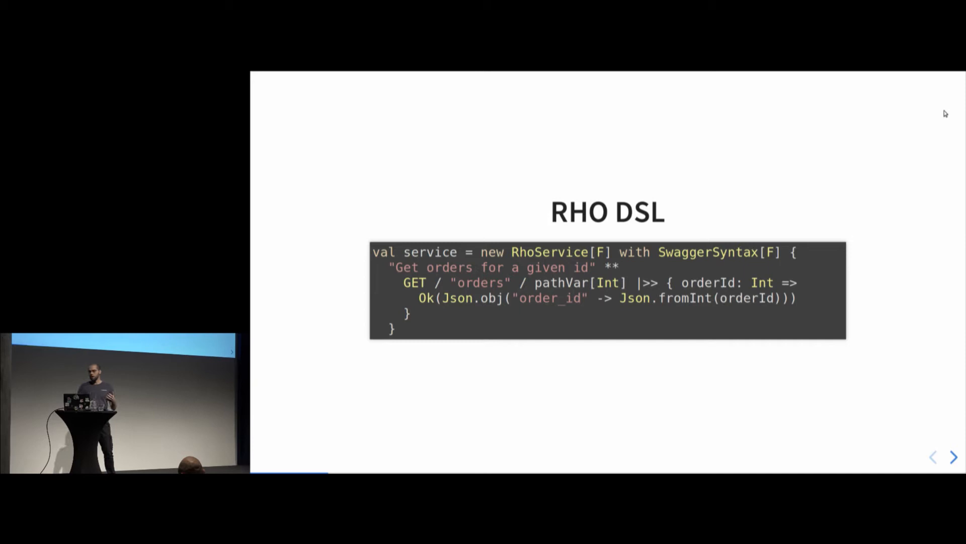
{"action": "left_click", "coordinate": [953, 457]}
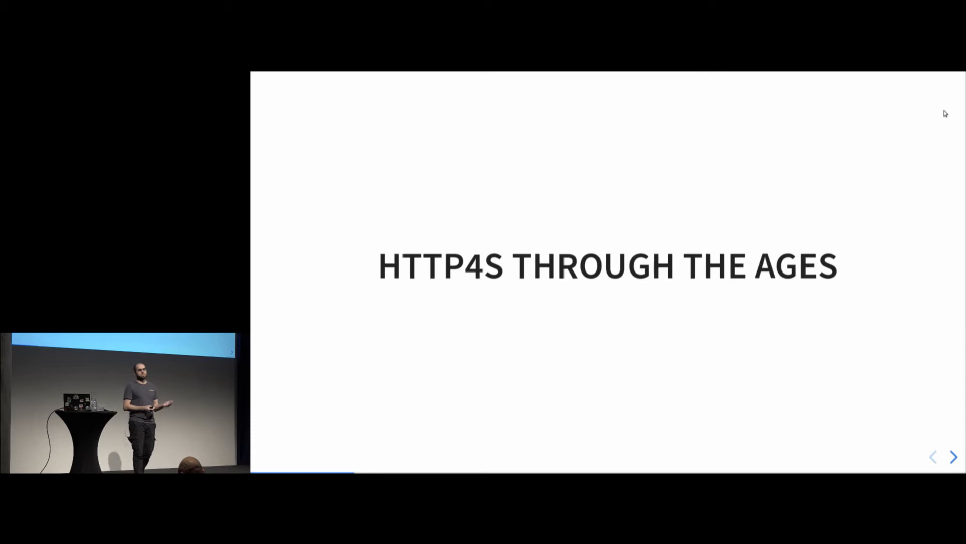
{"action": "left_click", "coordinate": [954, 457]}
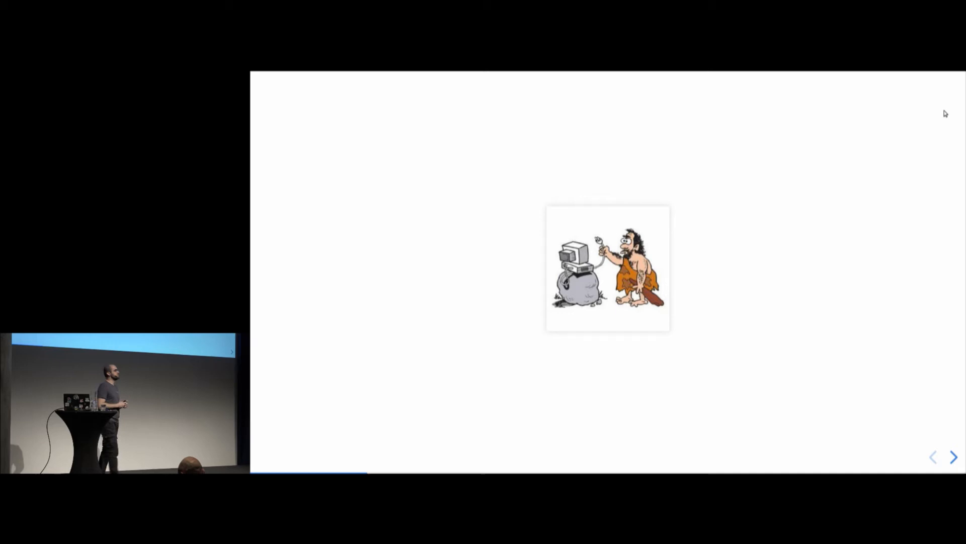
{"action": "left_click", "coordinate": [953, 457]}
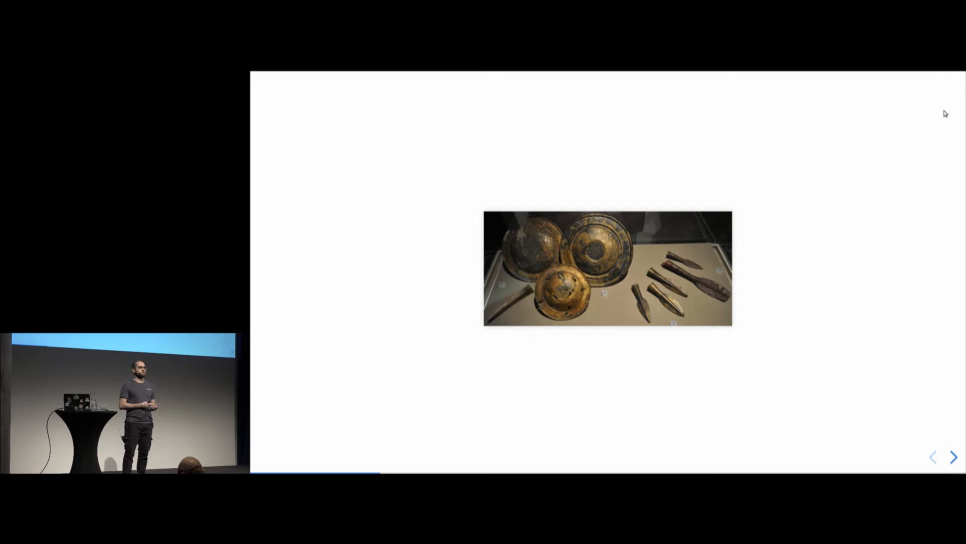
{"action": "left_click", "coordinate": [954, 457]}
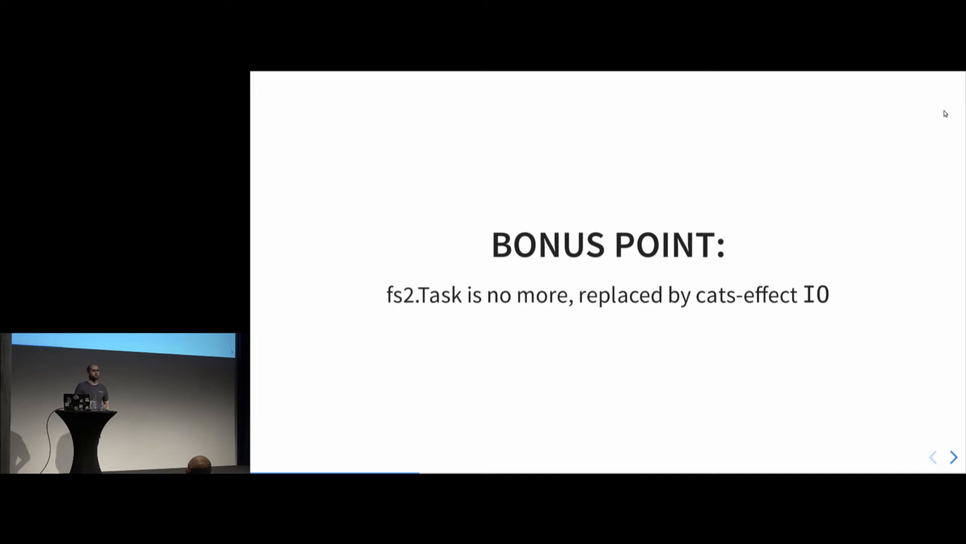
{"action": "left_click", "coordinate": [953, 457]}
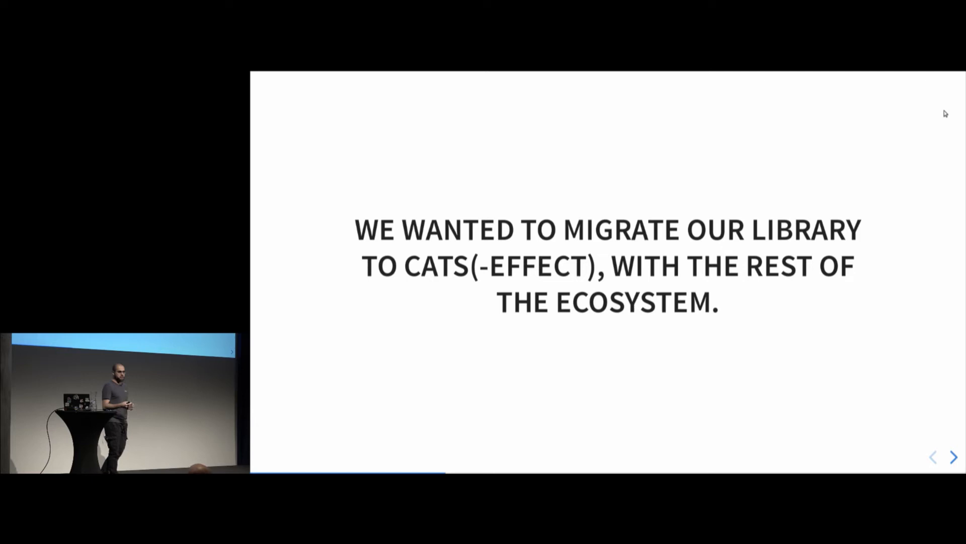
{"action": "left_click", "coordinate": [954, 457]}
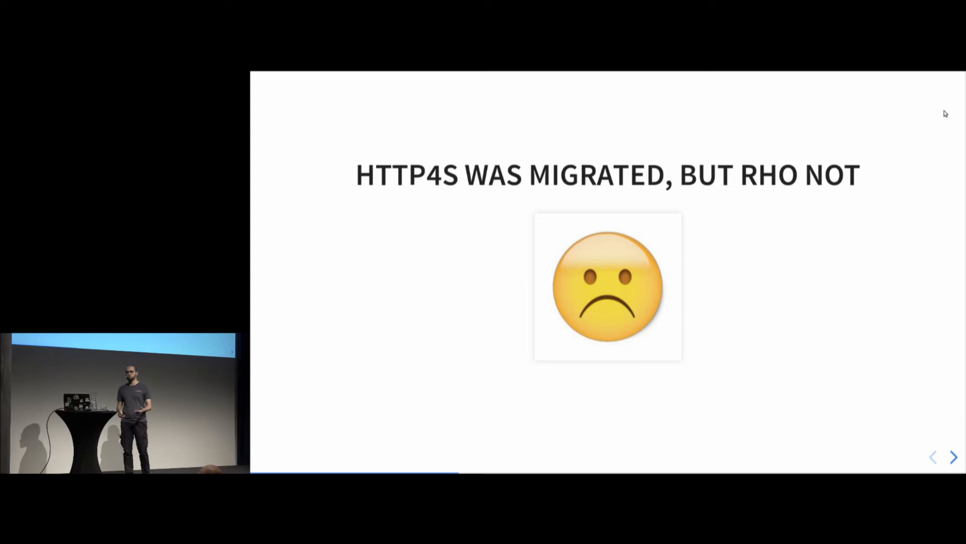
{"action": "left_click", "coordinate": [953, 457]}
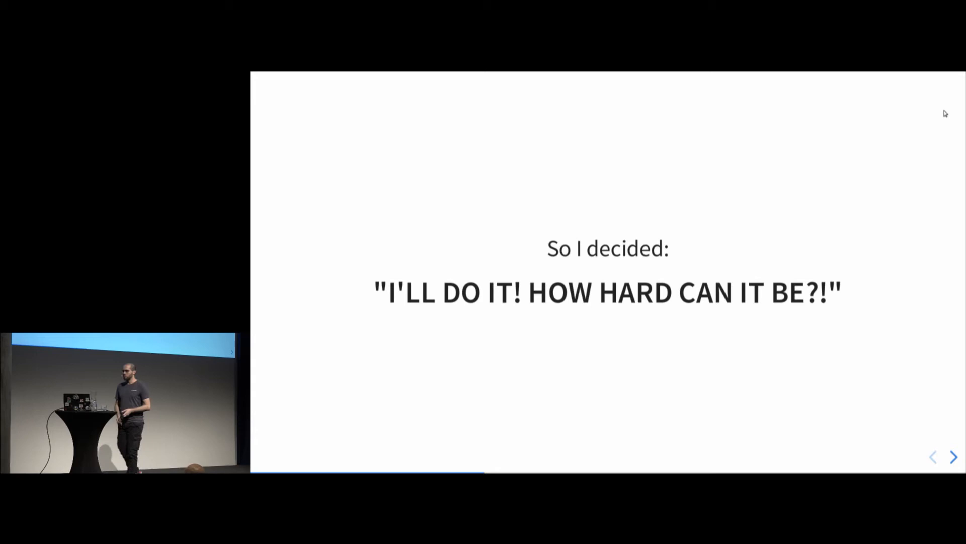
{"action": "left_click", "coordinate": [953, 457]}
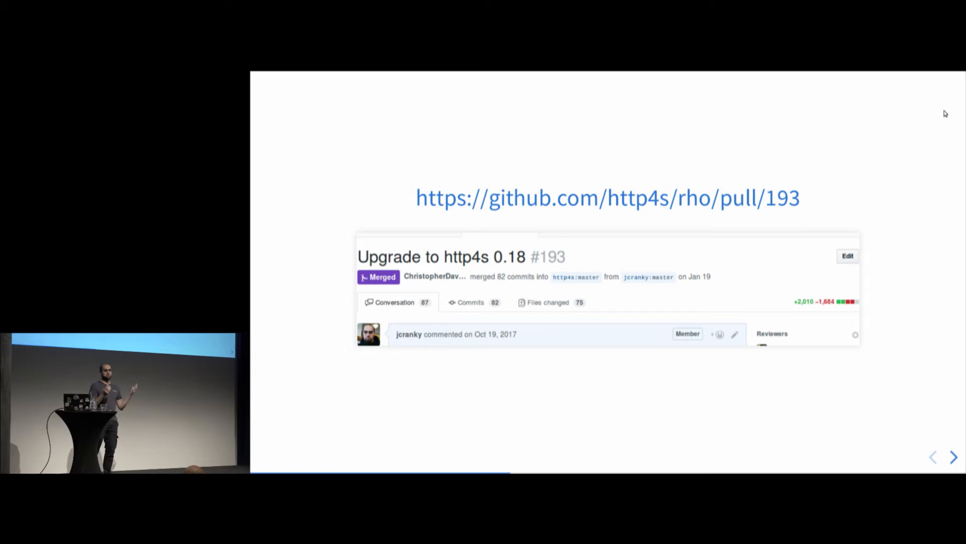
{"action": "left_click", "coordinate": [953, 457]}
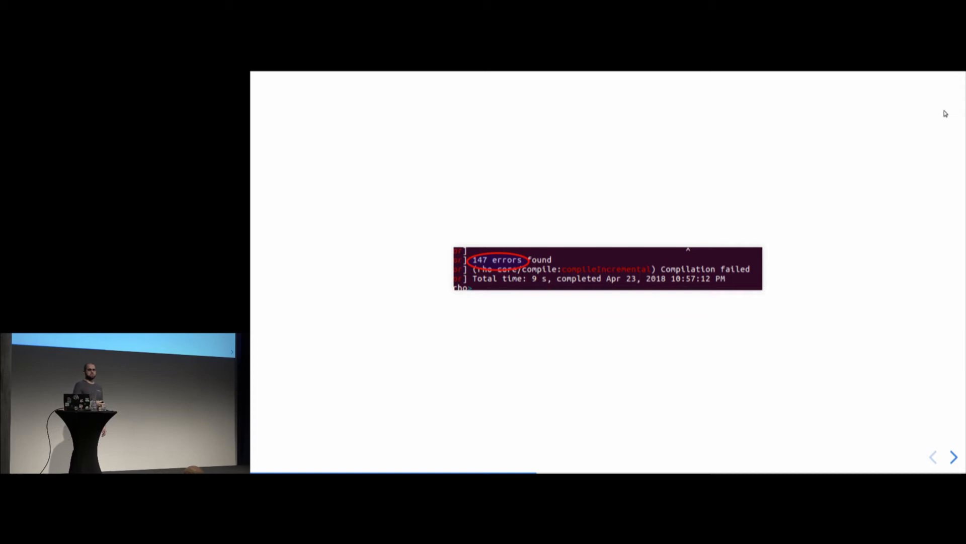
{"action": "left_click", "coordinate": [953, 457]}
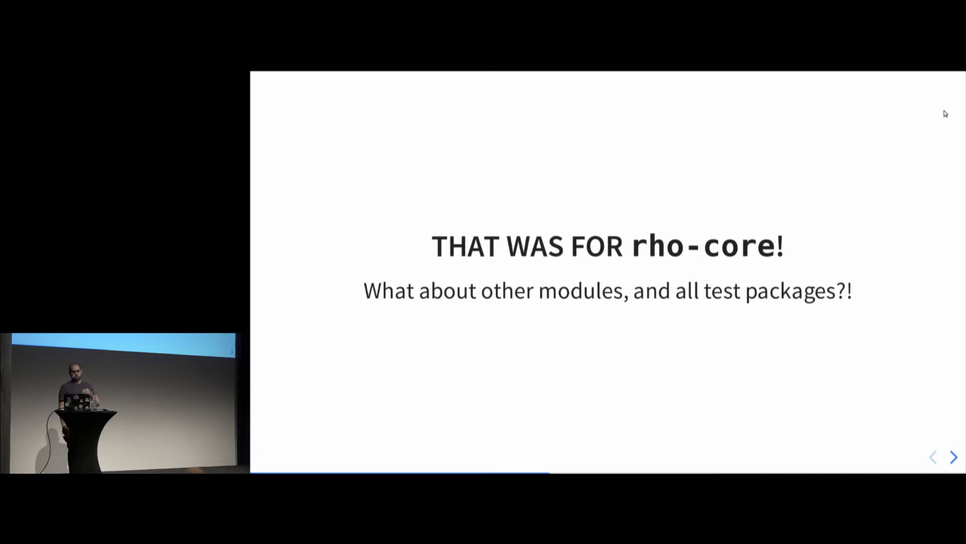
{"action": "left_click", "coordinate": [953, 457]}
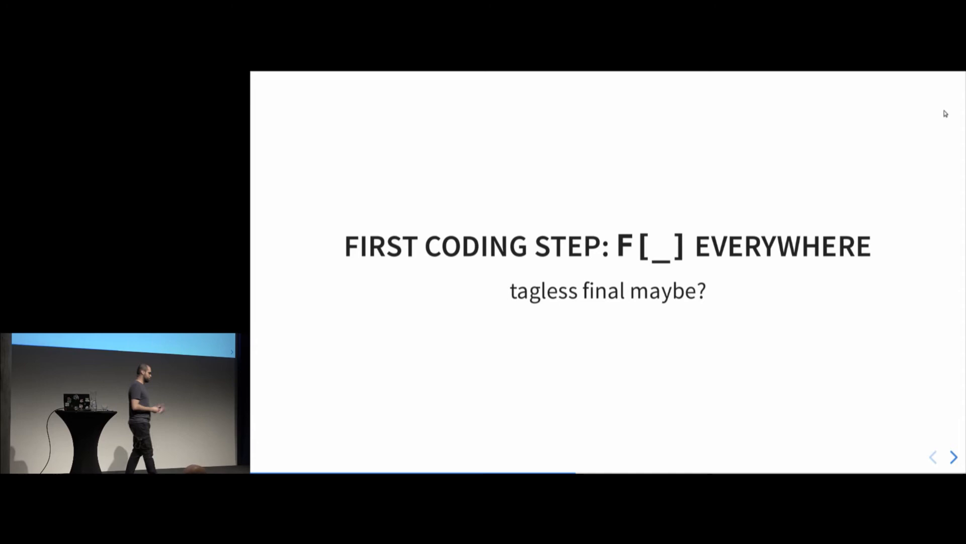
{"action": "left_click", "coordinate": [953, 457]}
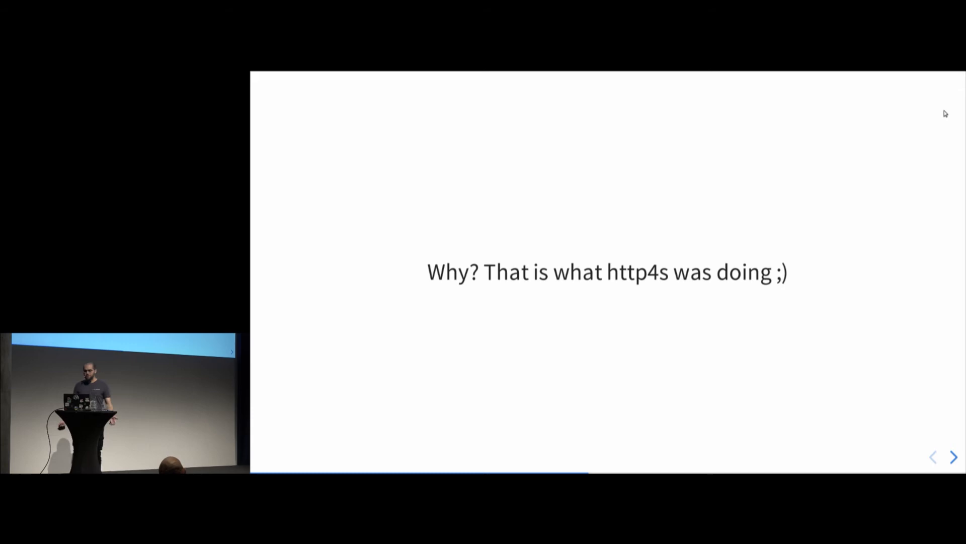
{"action": "left_click", "coordinate": [953, 457]}
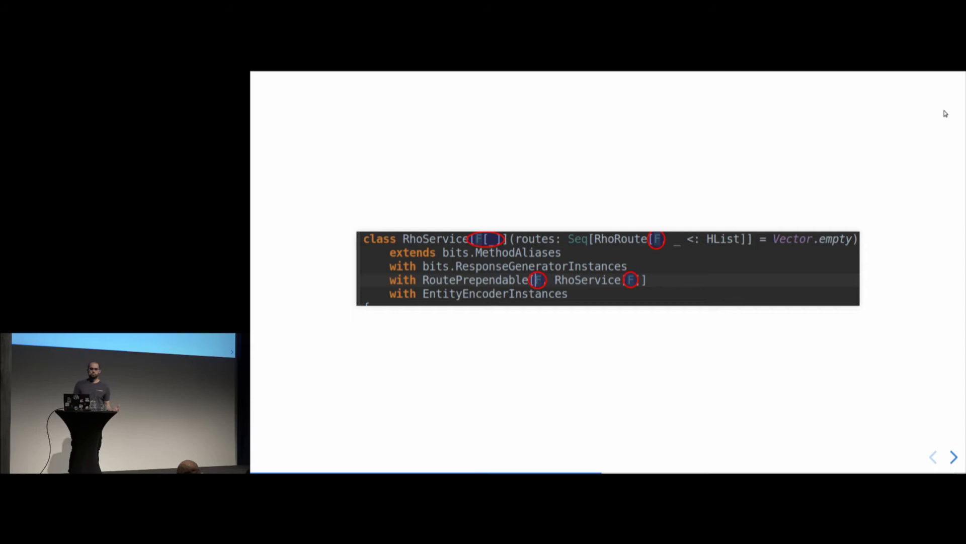
{"action": "left_click", "coordinate": [953, 457]}
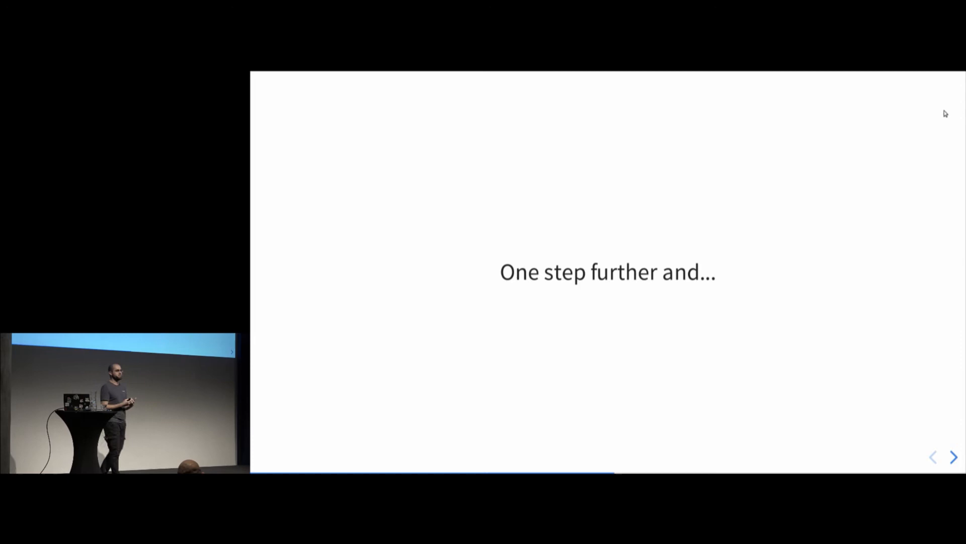
{"action": "left_click", "coordinate": [953, 457]}
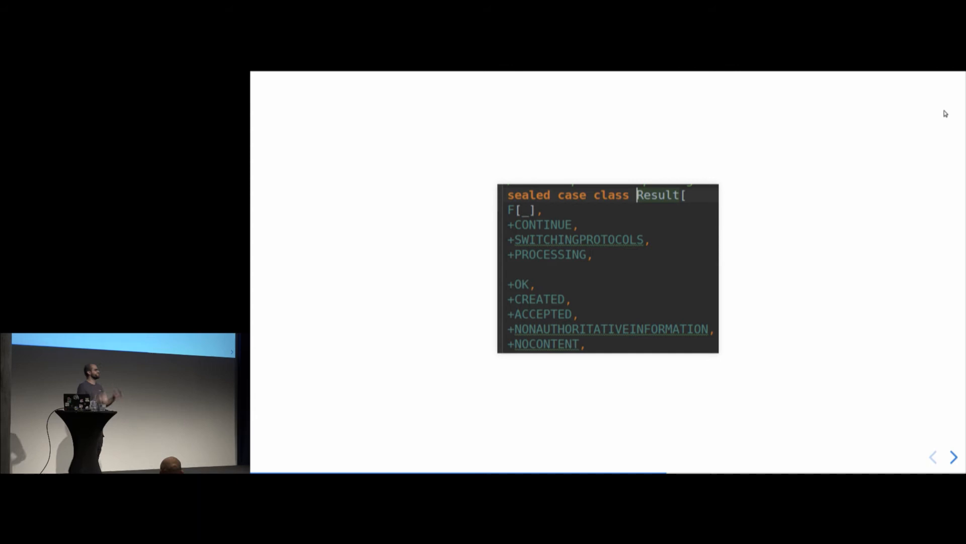
{"action": "left_click", "coordinate": [954, 457]}
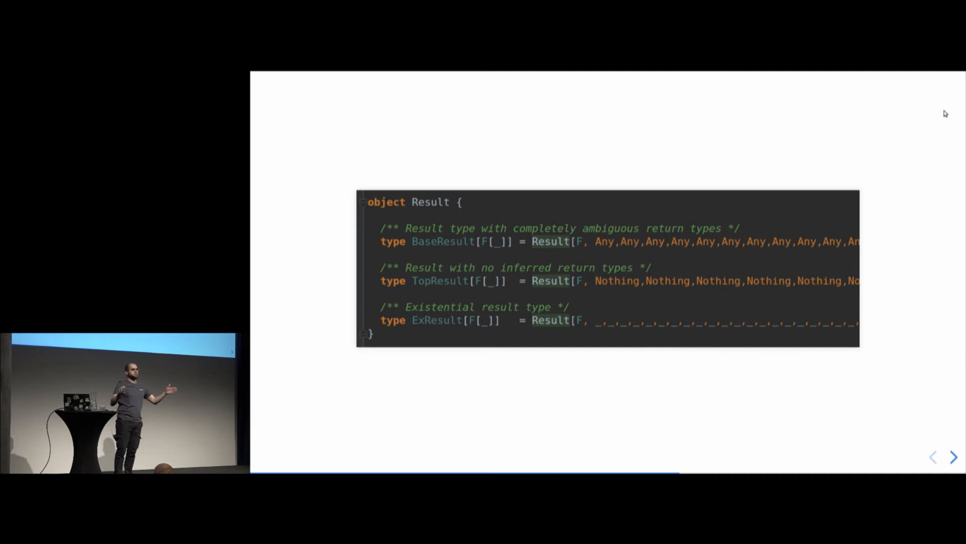
{"action": "left_click", "coordinate": [953, 457]}
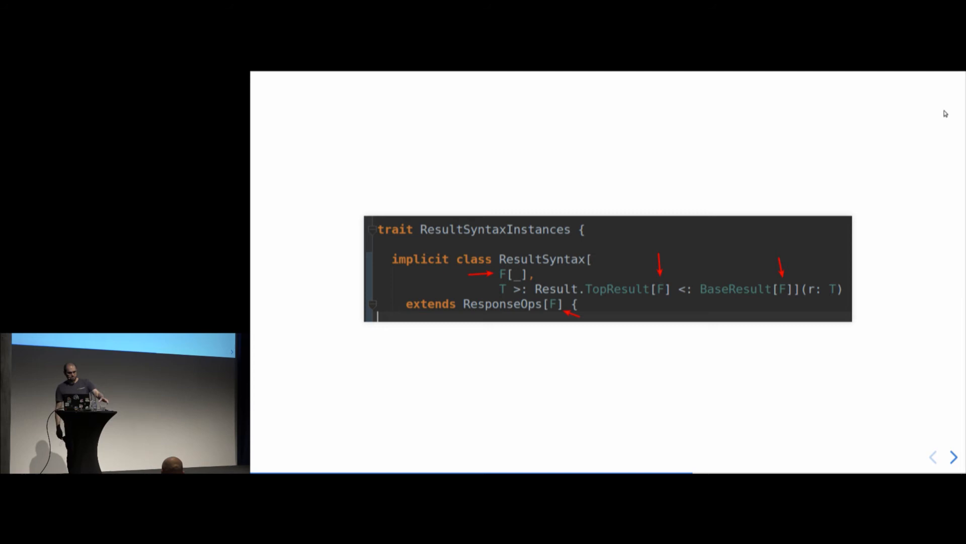
{"action": "left_click", "coordinate": [953, 457]}
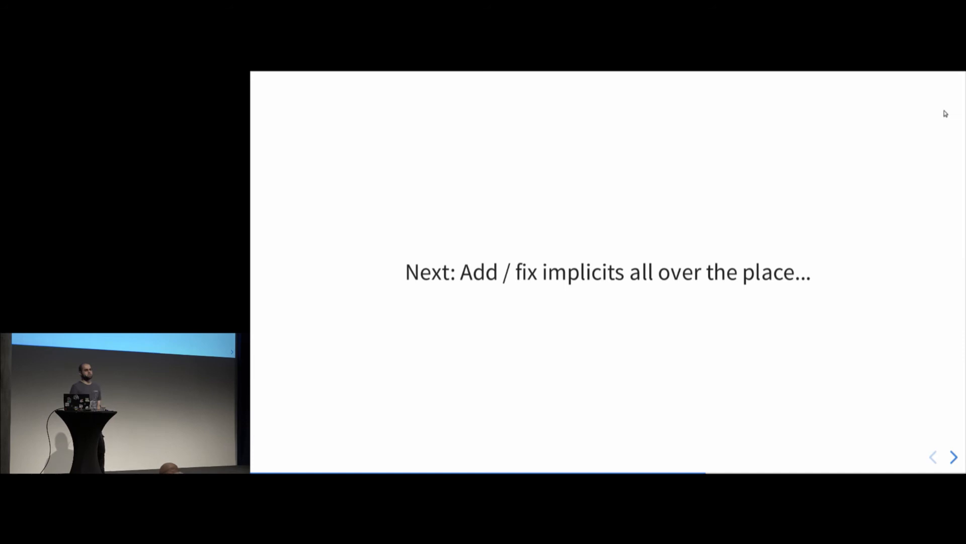
{"action": "left_click", "coordinate": [953, 457]}
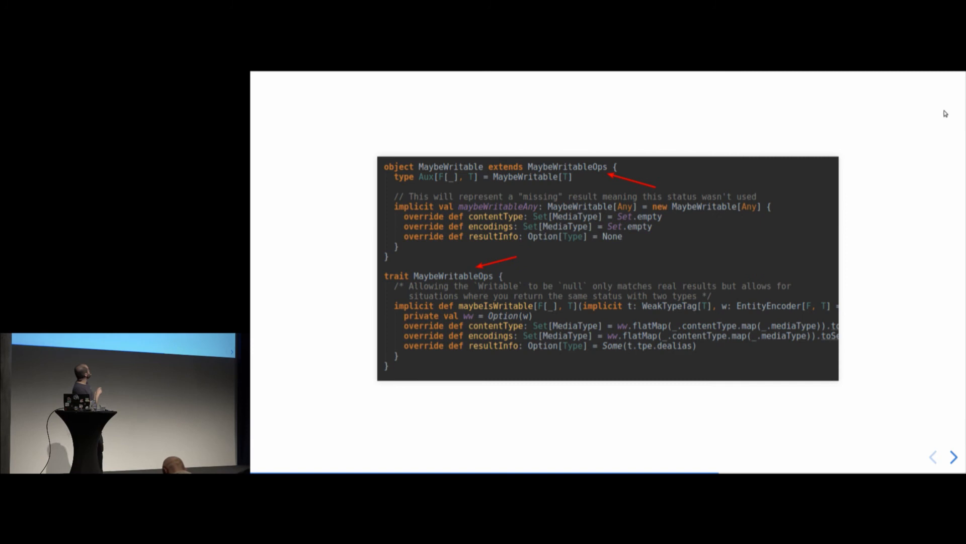
{"action": "left_click", "coordinate": [953, 457]}
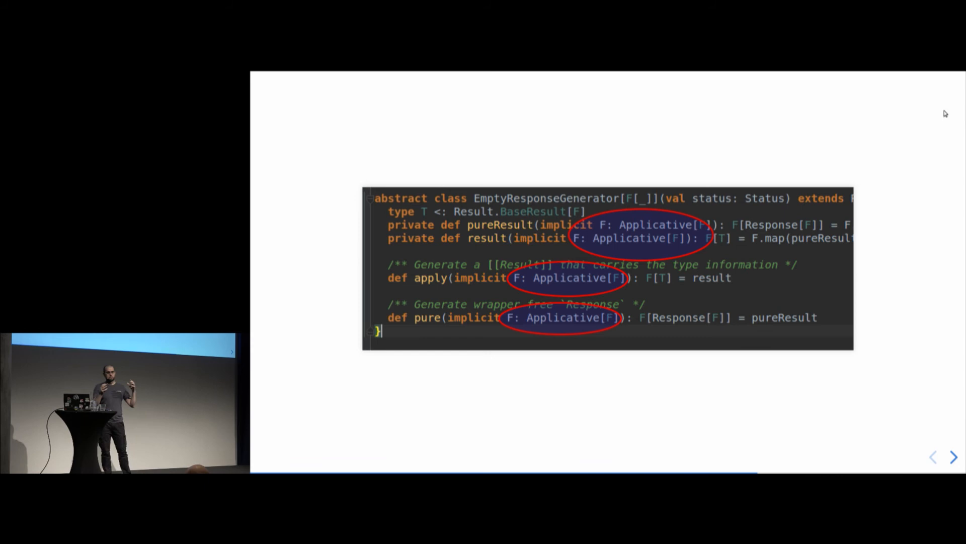
{"action": "left_click", "coordinate": [953, 457]}
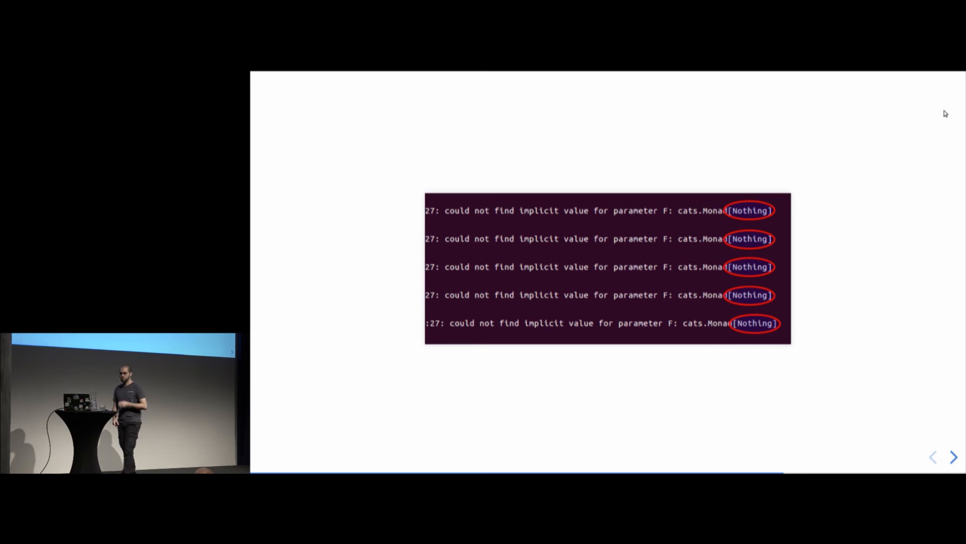
{"action": "left_click", "coordinate": [953, 457]}
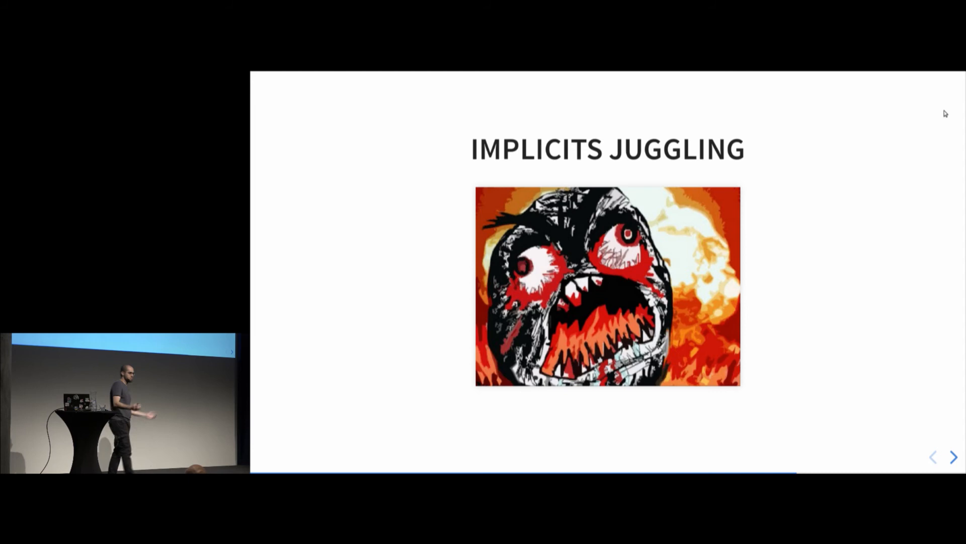
{"action": "left_click", "coordinate": [953, 457]}
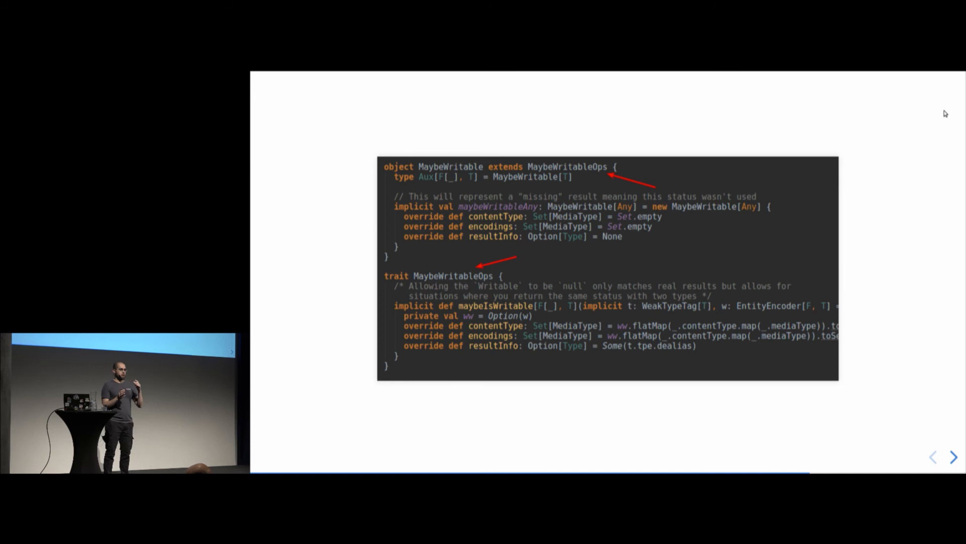
{"action": "left_click", "coordinate": [953, 457]}
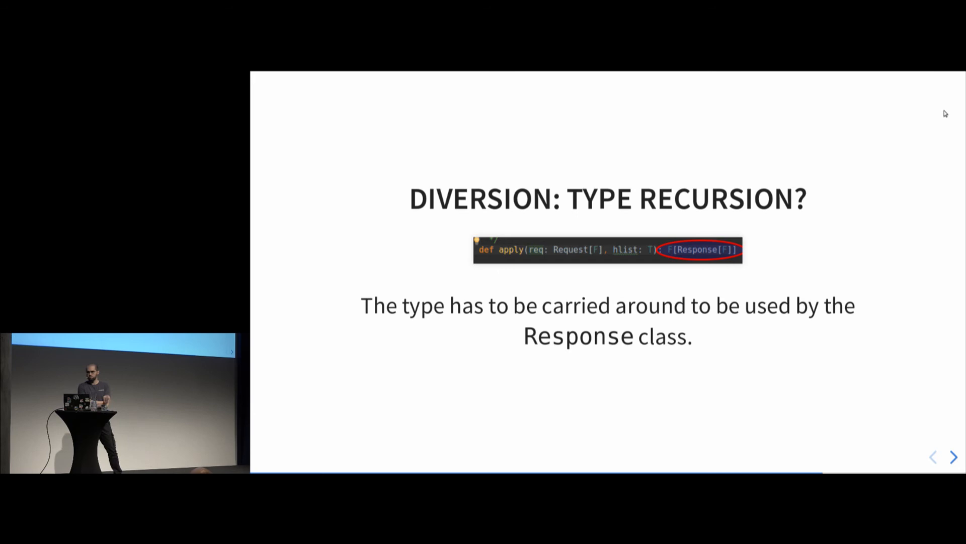
{"action": "left_click", "coordinate": [953, 457]}
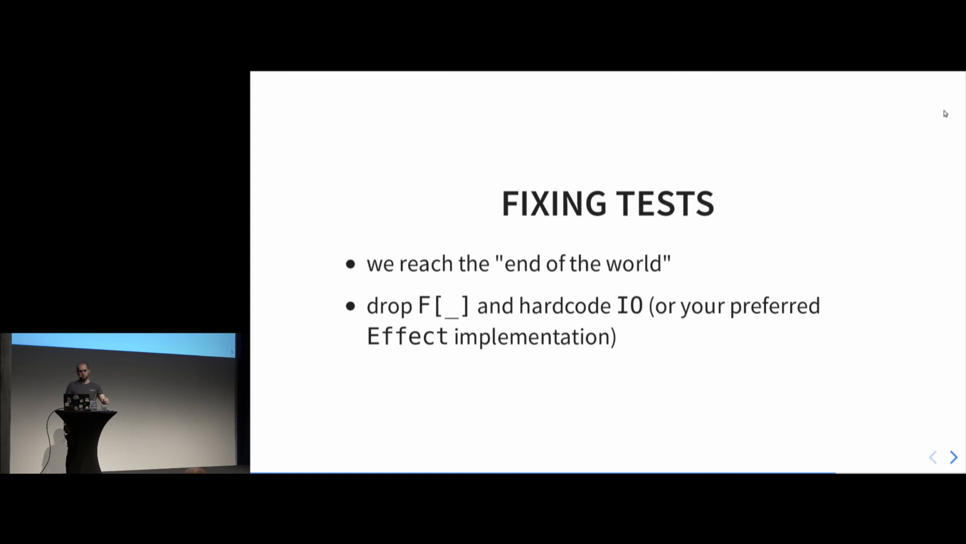
{"action": "left_click", "coordinate": [954, 457]}
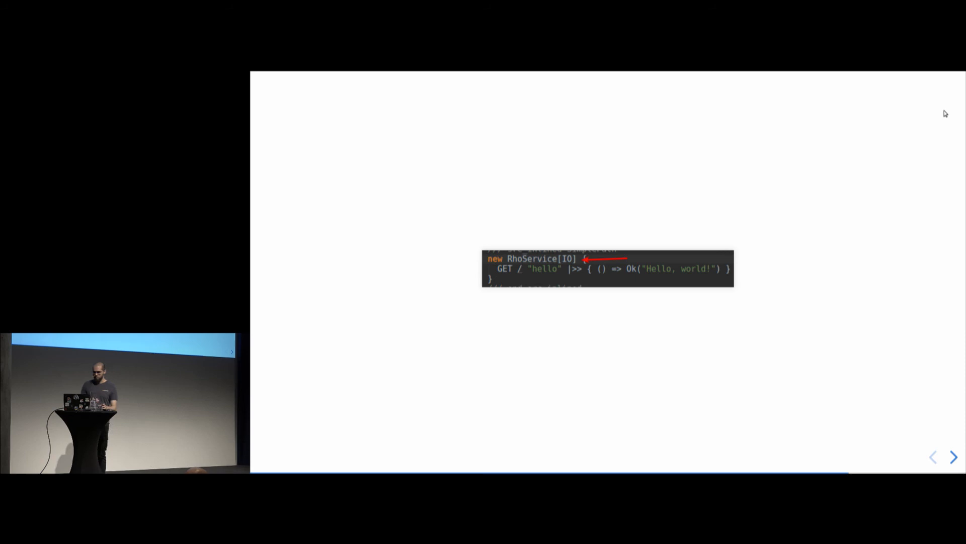
{"action": "left_click", "coordinate": [954, 457]}
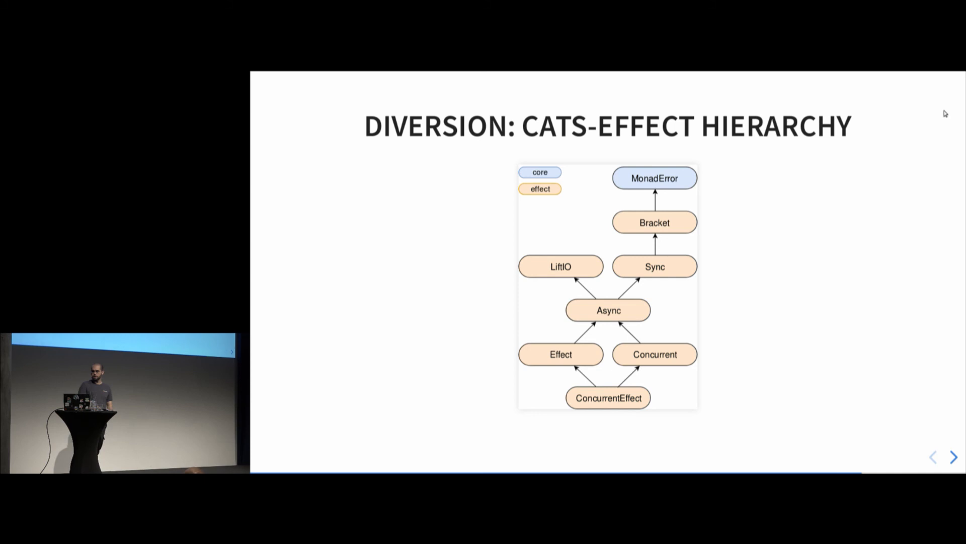
{"action": "left_click", "coordinate": [953, 457]}
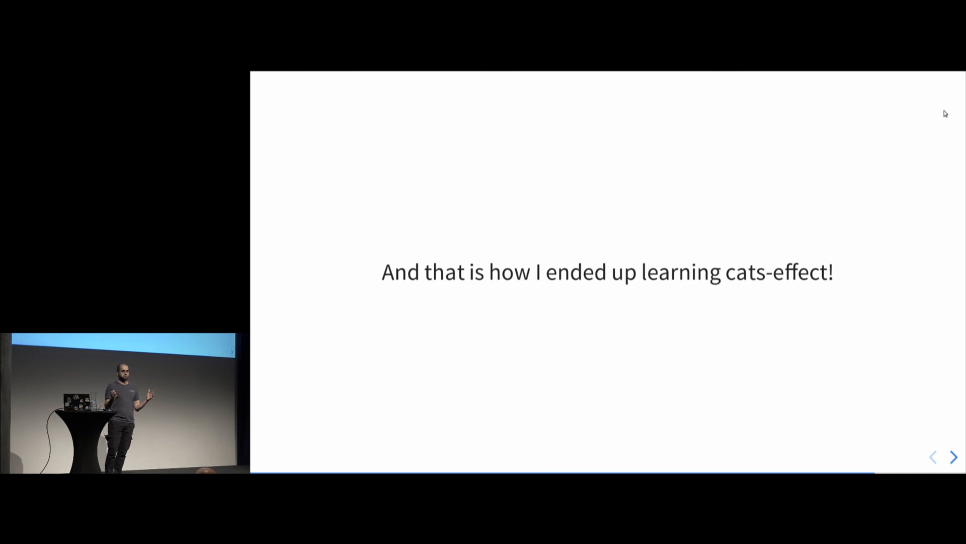
{"action": "left_click", "coordinate": [953, 457]}
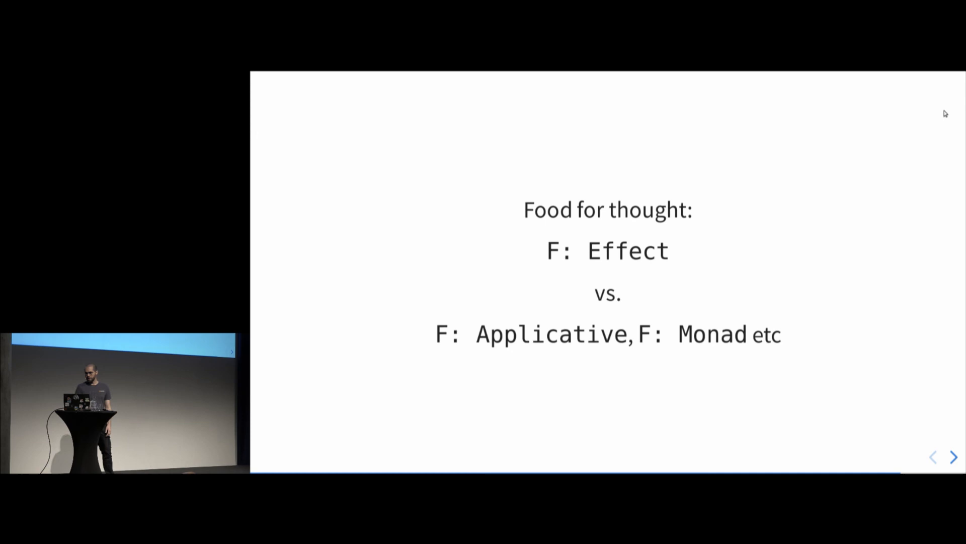
{"action": "left_click", "coordinate": [954, 457]}
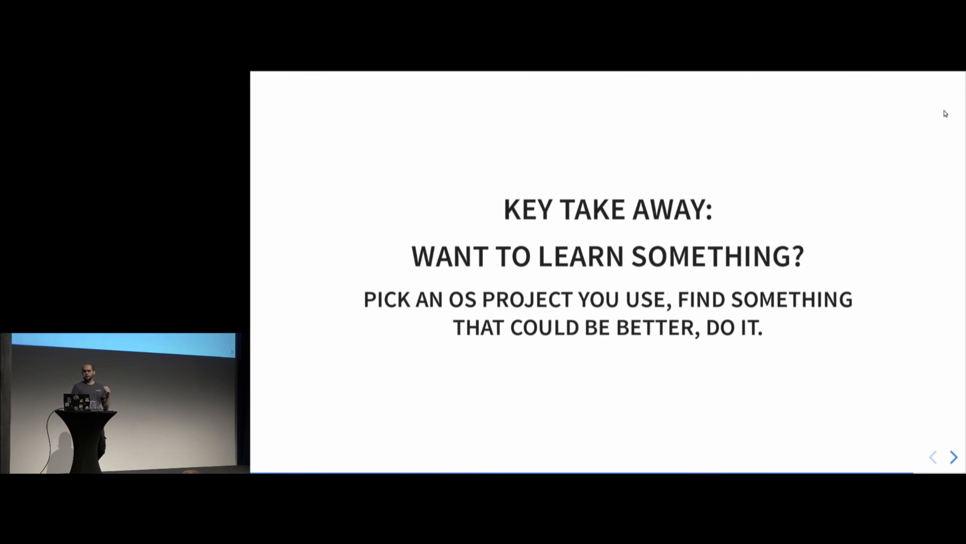